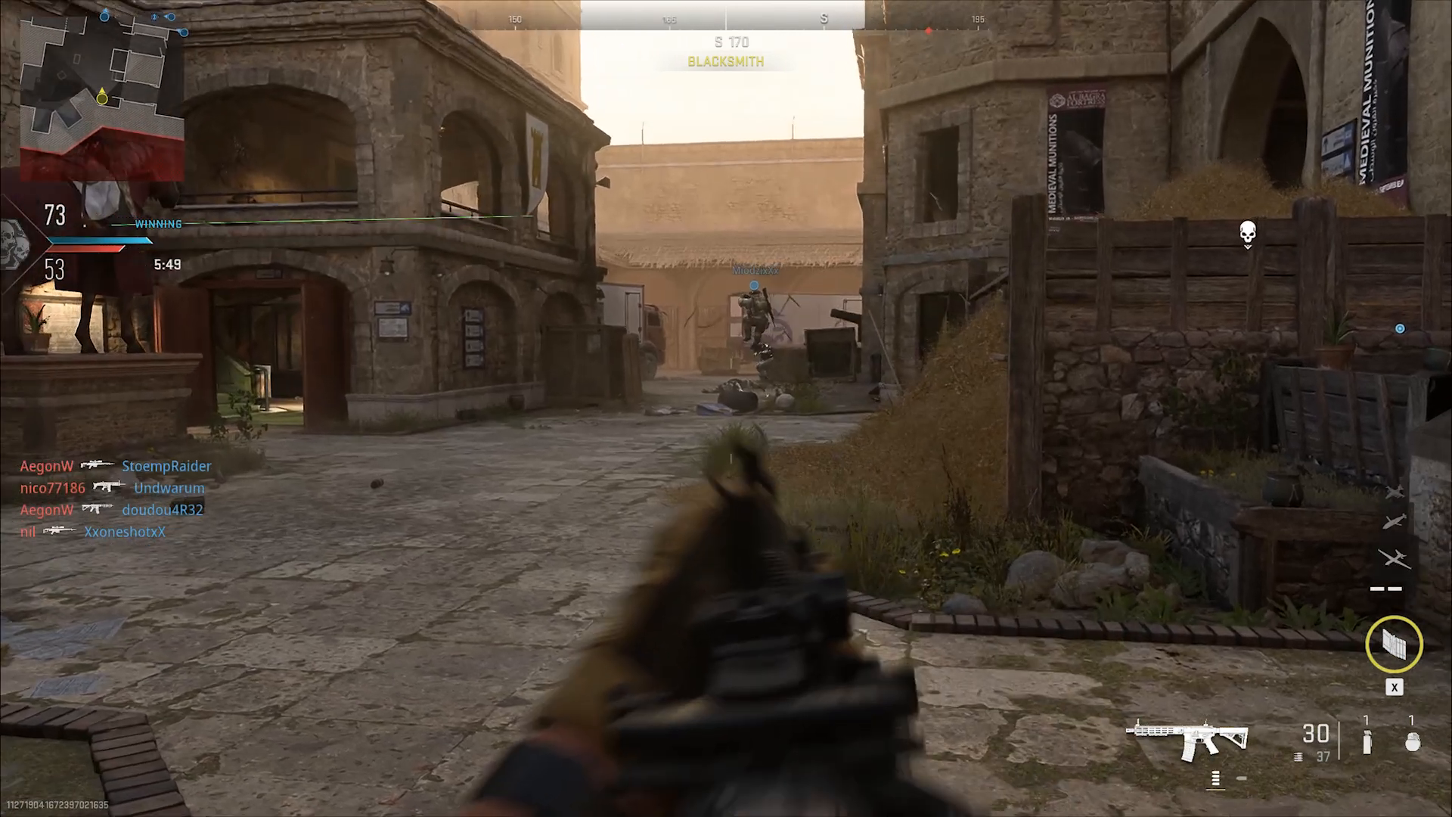
Step: Fire at an enemy down the street during the Modern Warfare II match
click(726, 409)
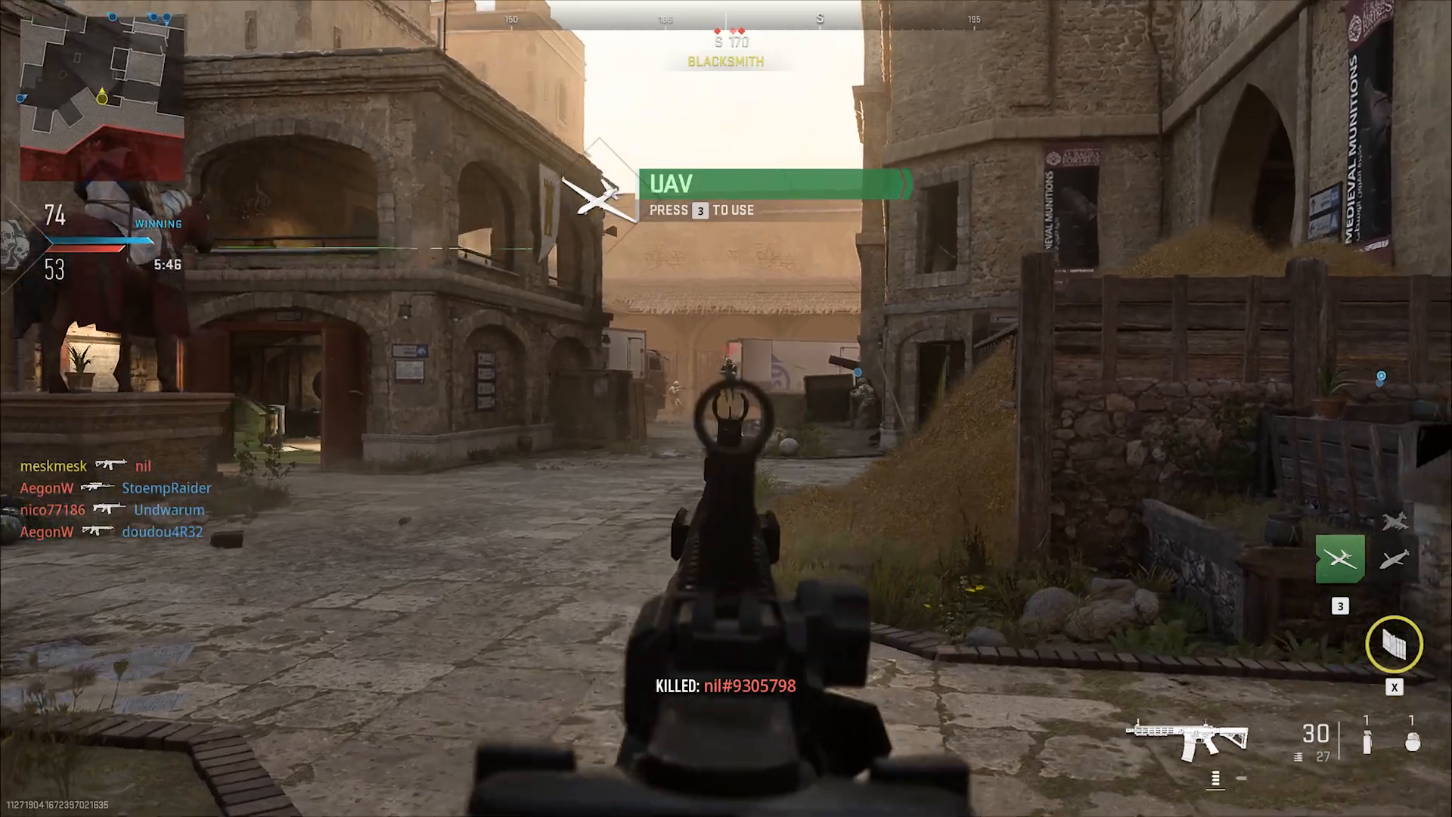
click(726, 409)
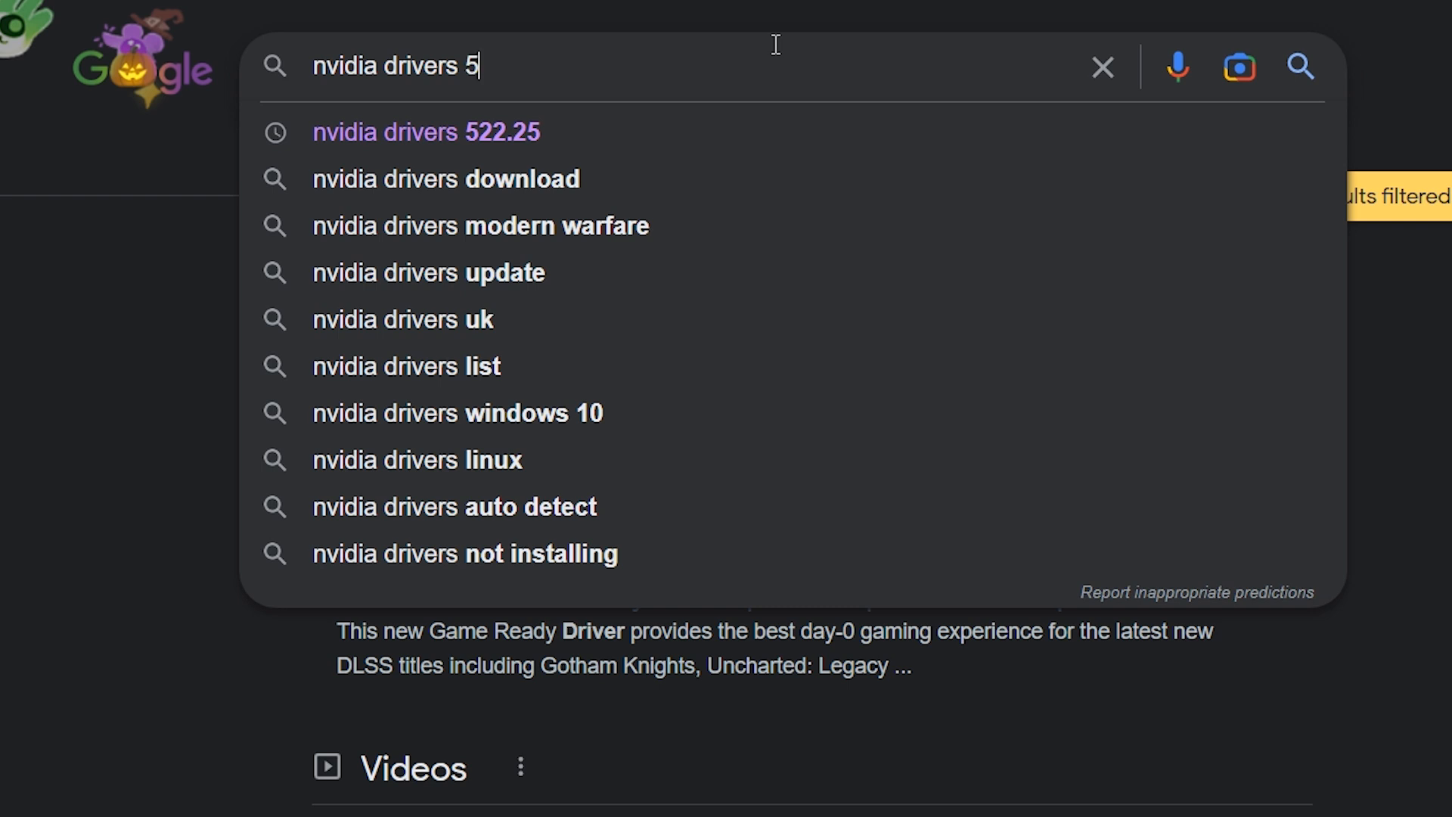
Step: Search Google for 'nvidia drivers 522.25' and go to the GeForce 522.25 driver result
click(427, 132)
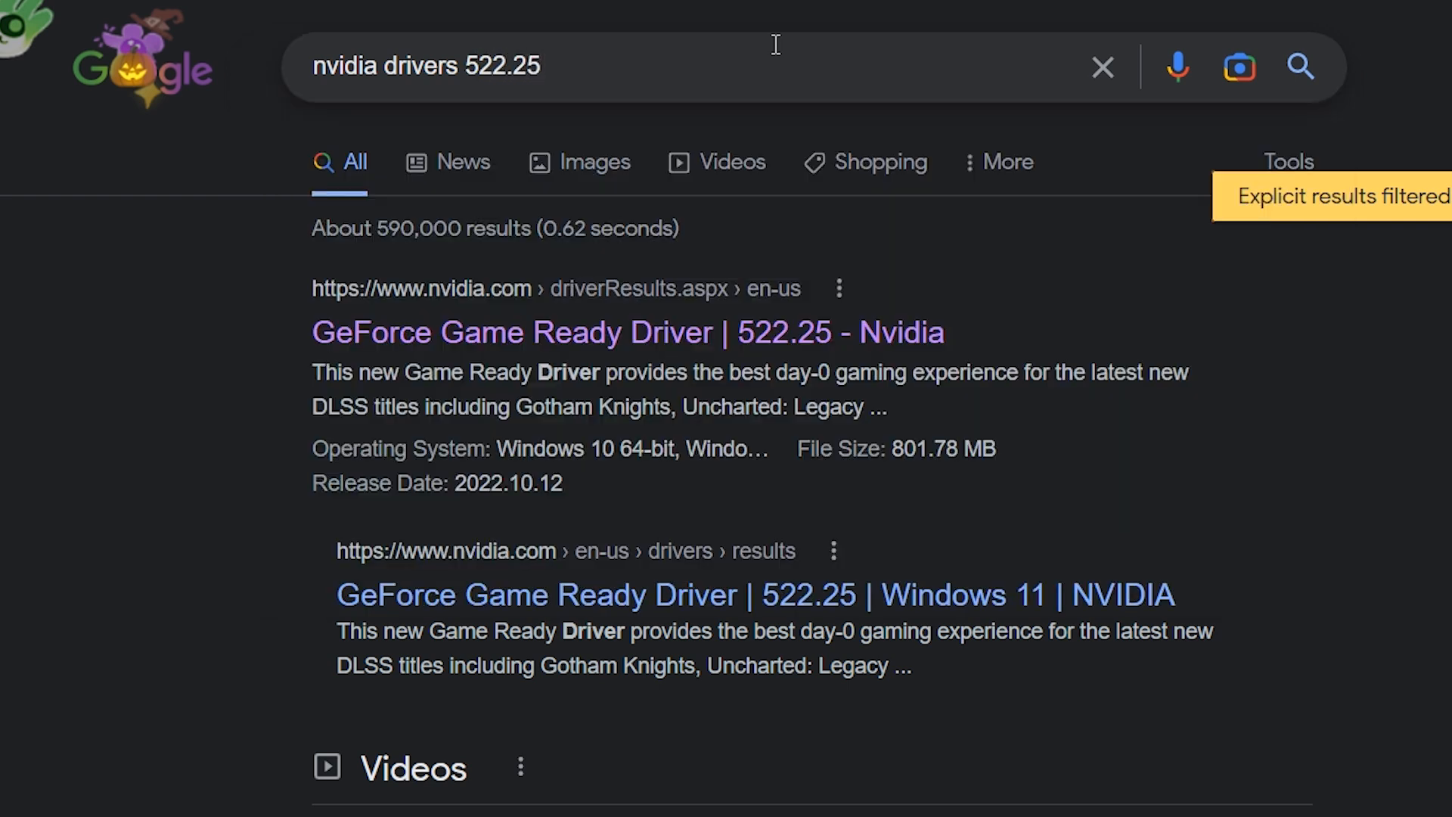
click(628, 333)
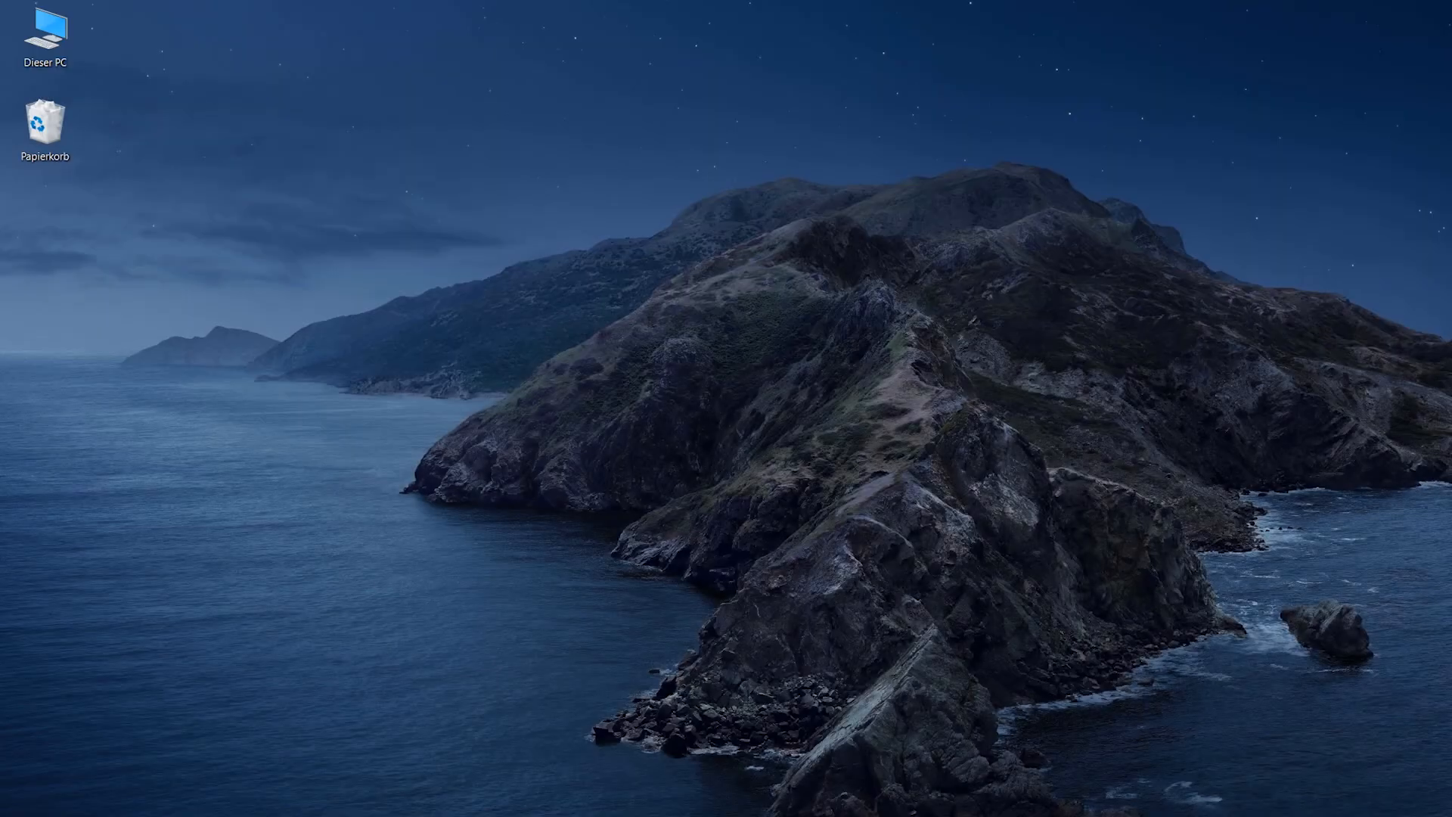
Step: Reach Device Manager via This PC properties and expand the Grafikkarten category
right_click(45, 37)
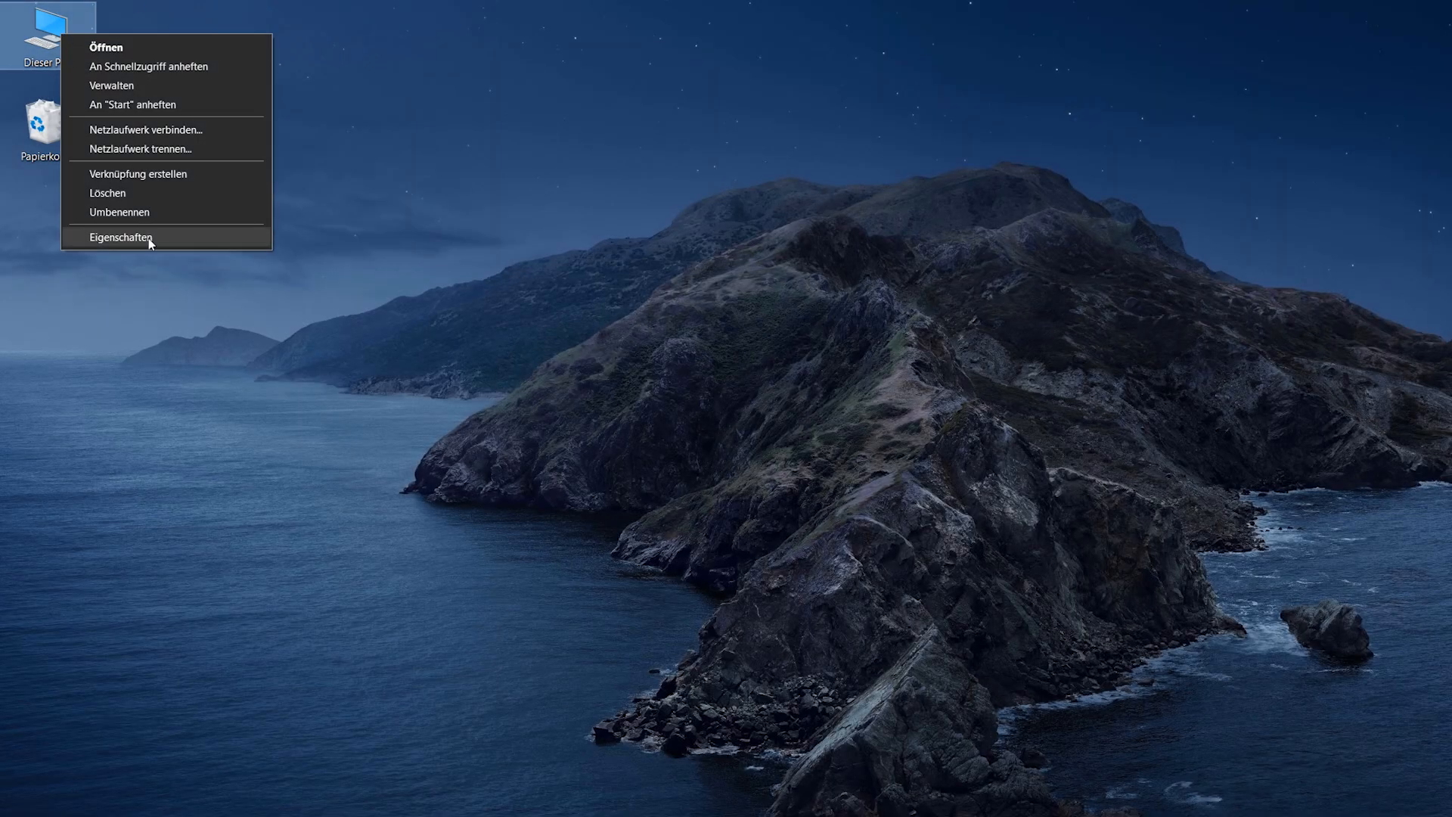
click(121, 238)
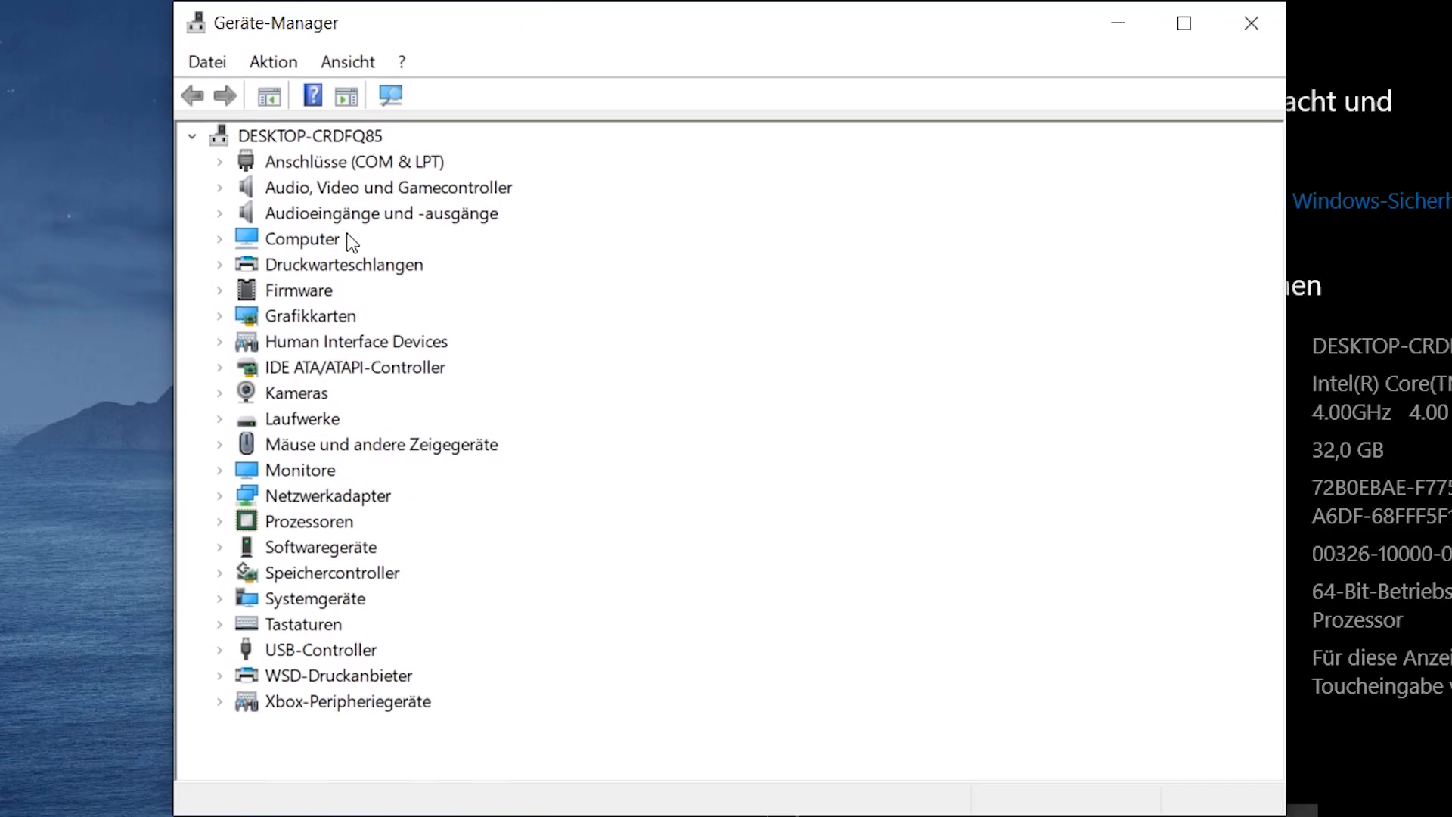
click(218, 314)
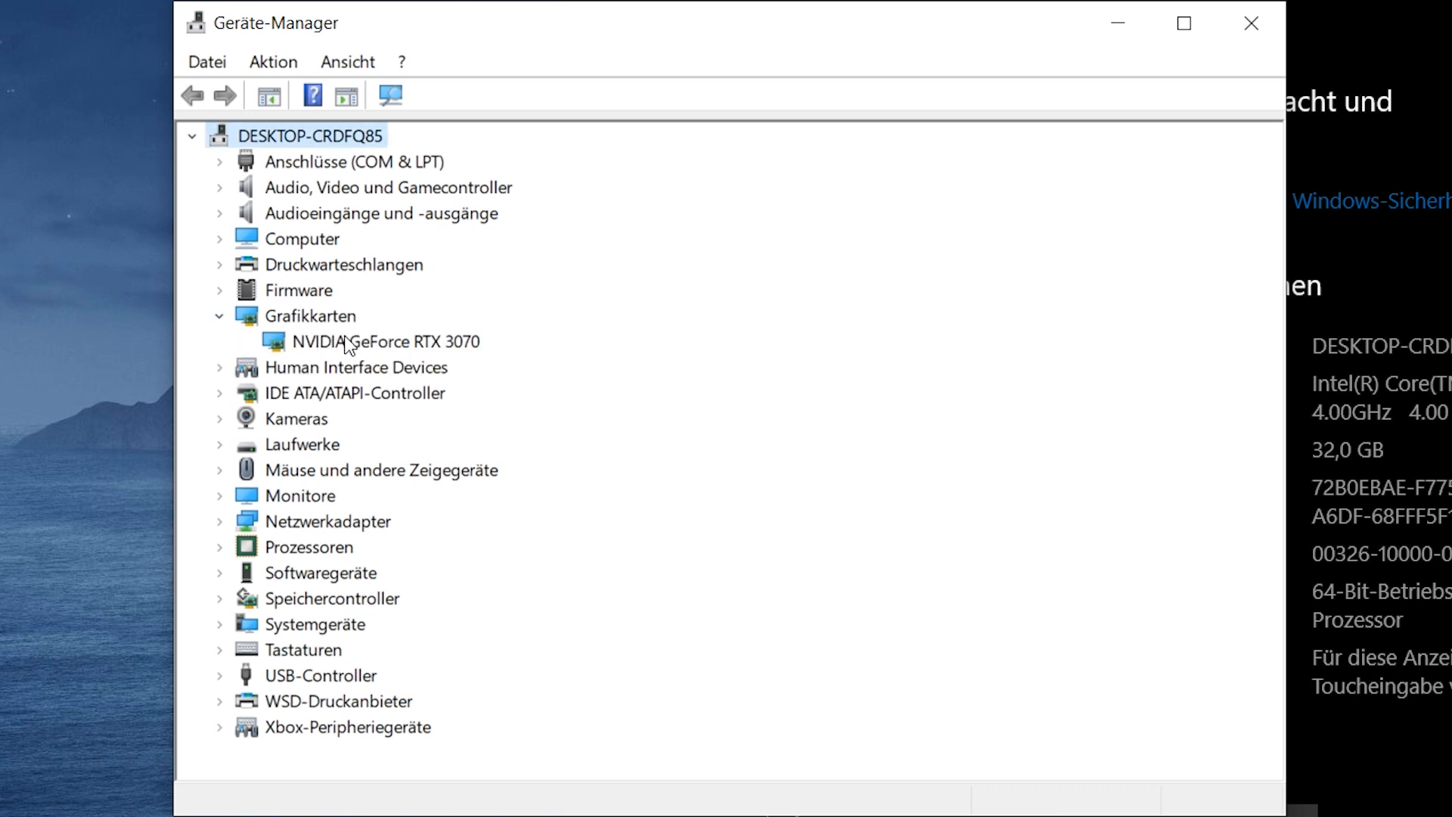
Step: Check the RTX 3070's Treiber tab showing version 31.0.15.2647 from 25.10.2022, then confirm with OK
double_click(372, 342)
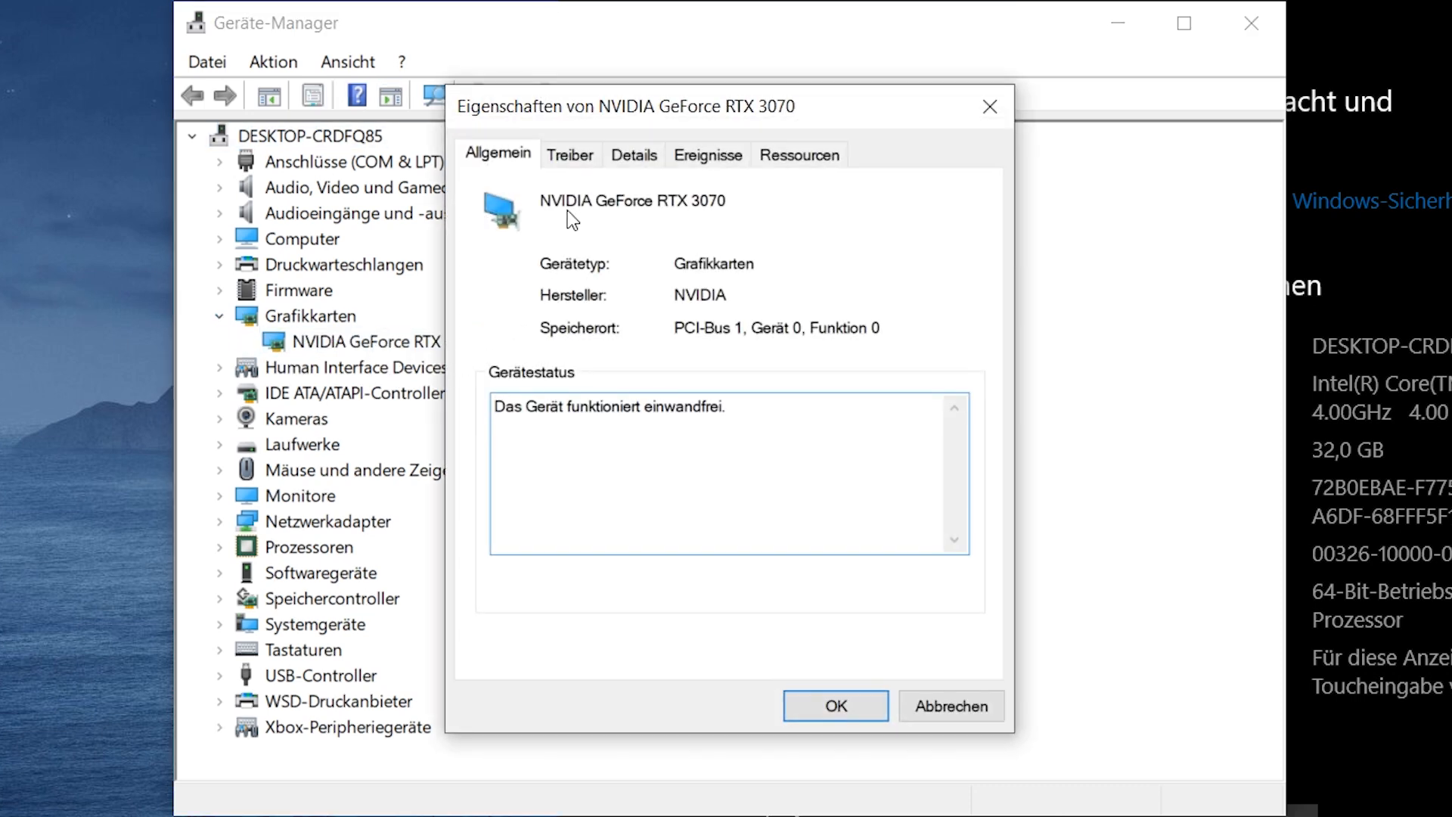
click(570, 154)
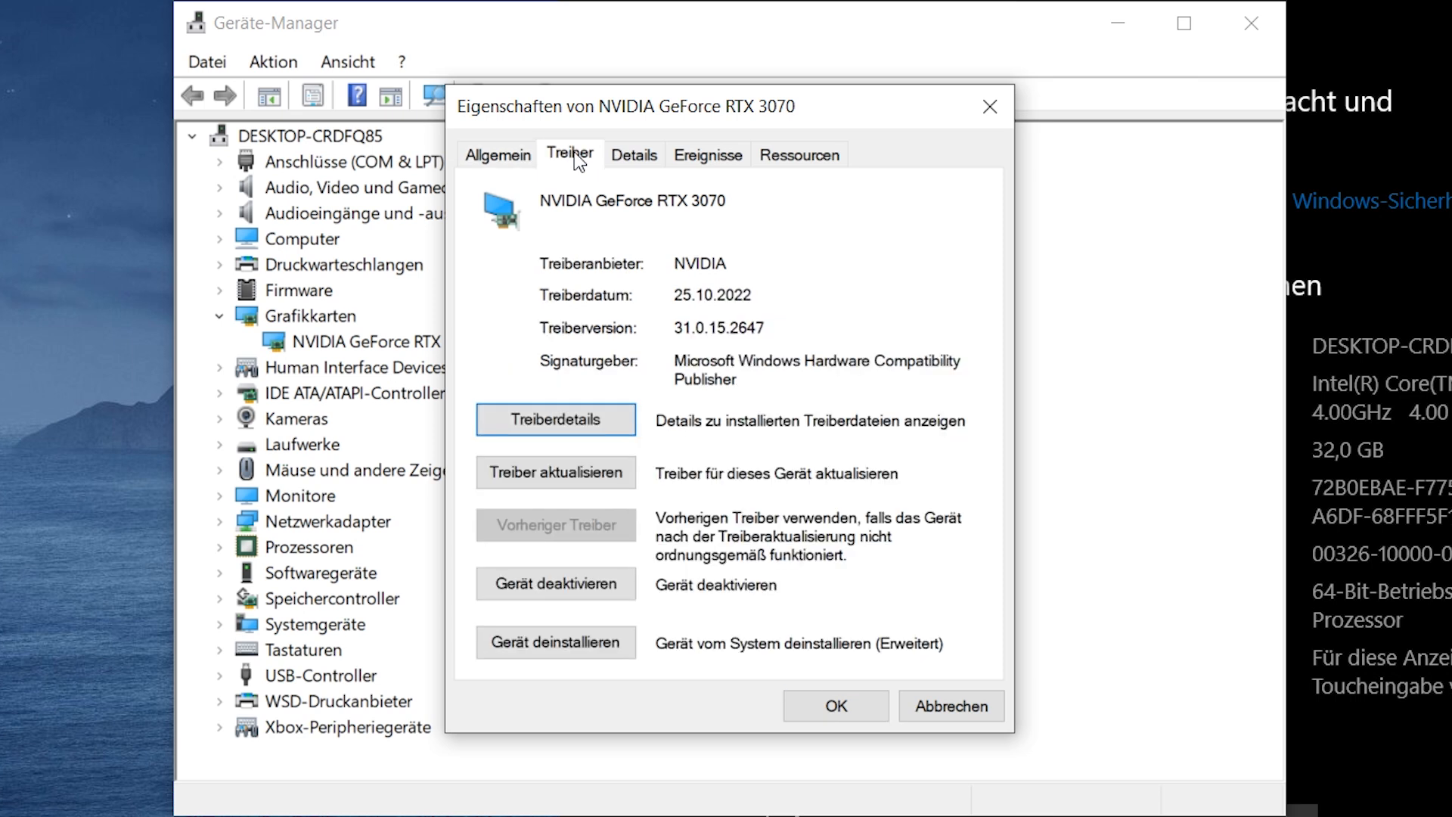
mouse_move(603, 306)
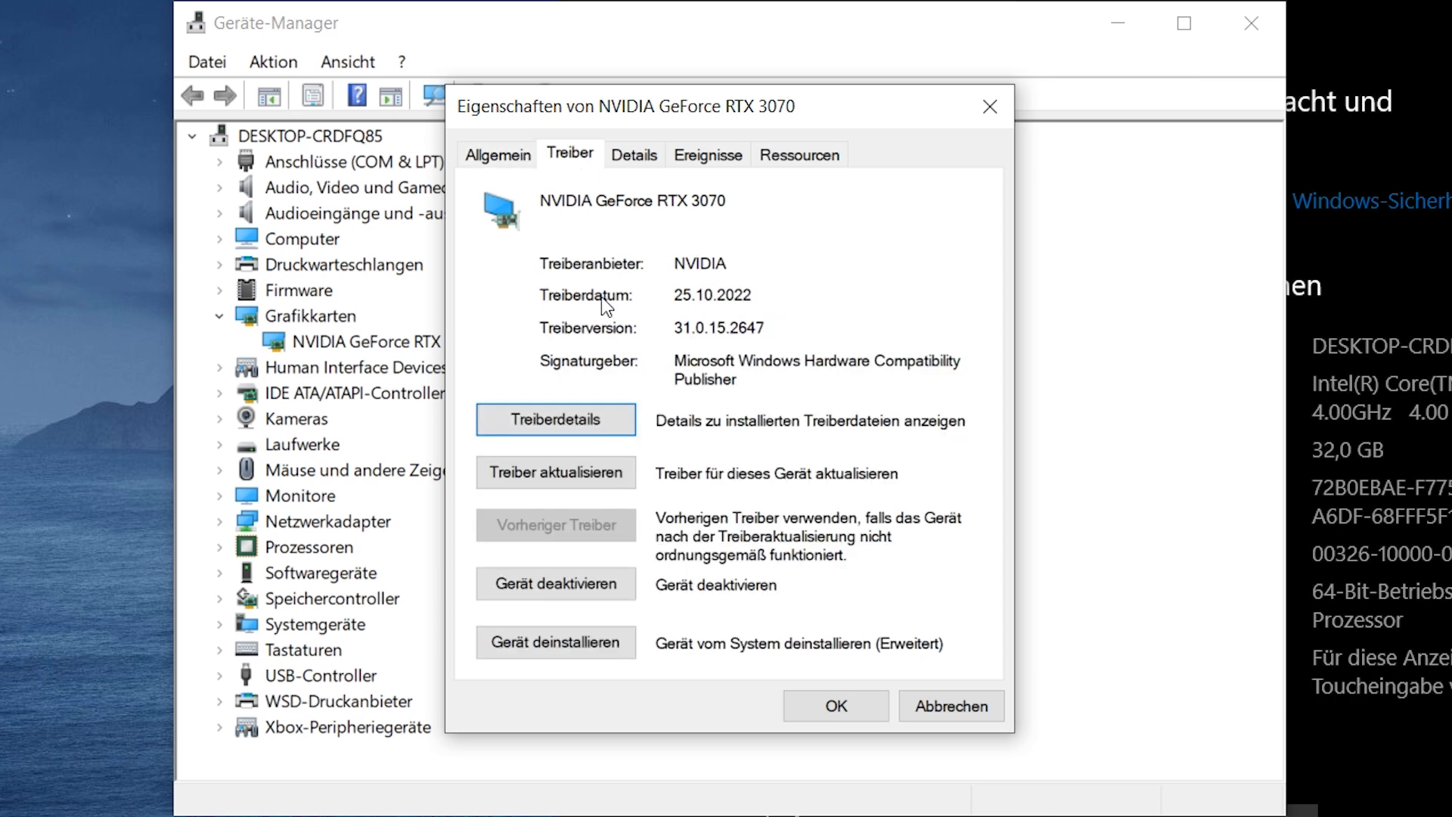
mouse_move(508, 538)
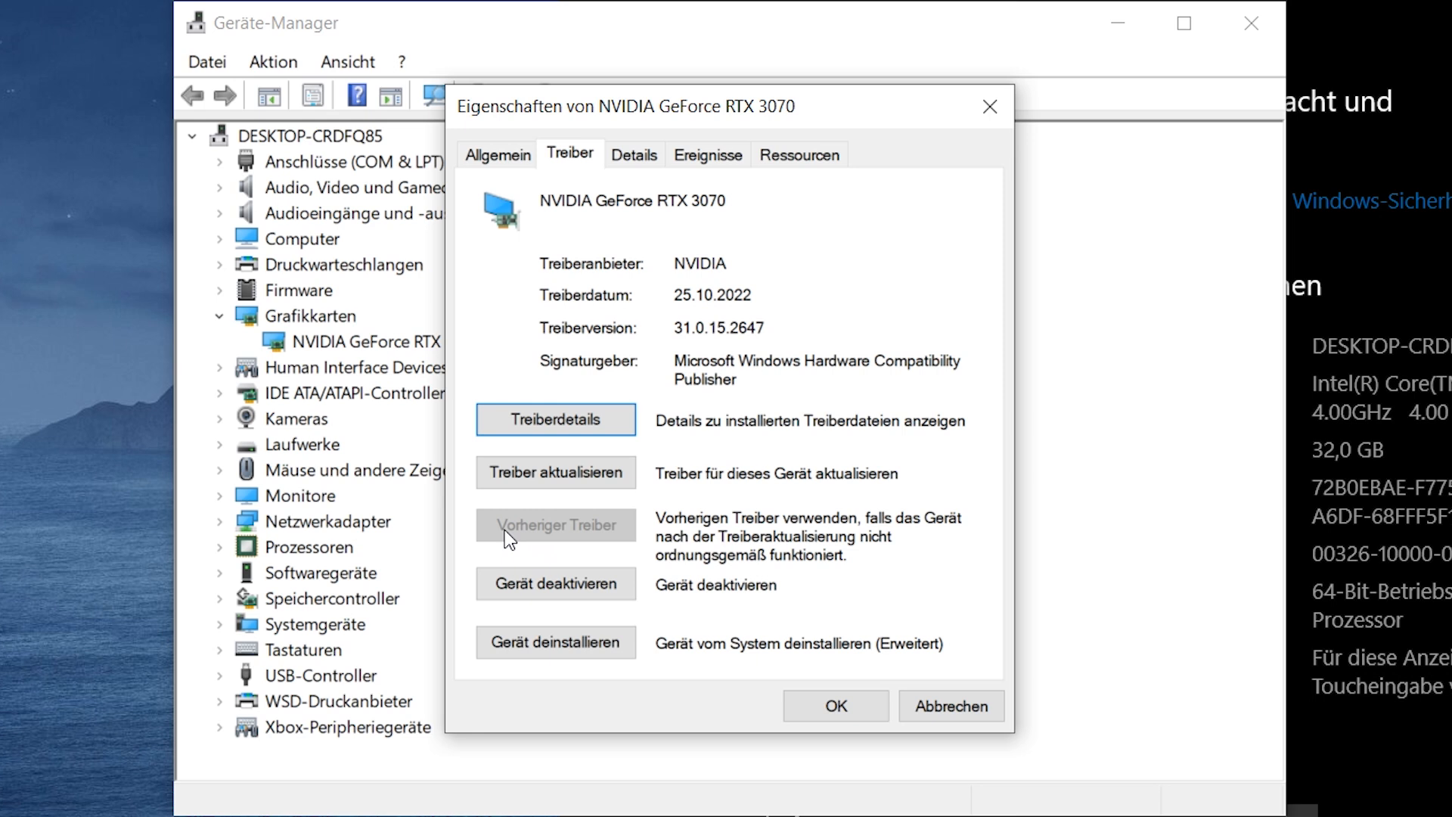
mouse_move(611, 540)
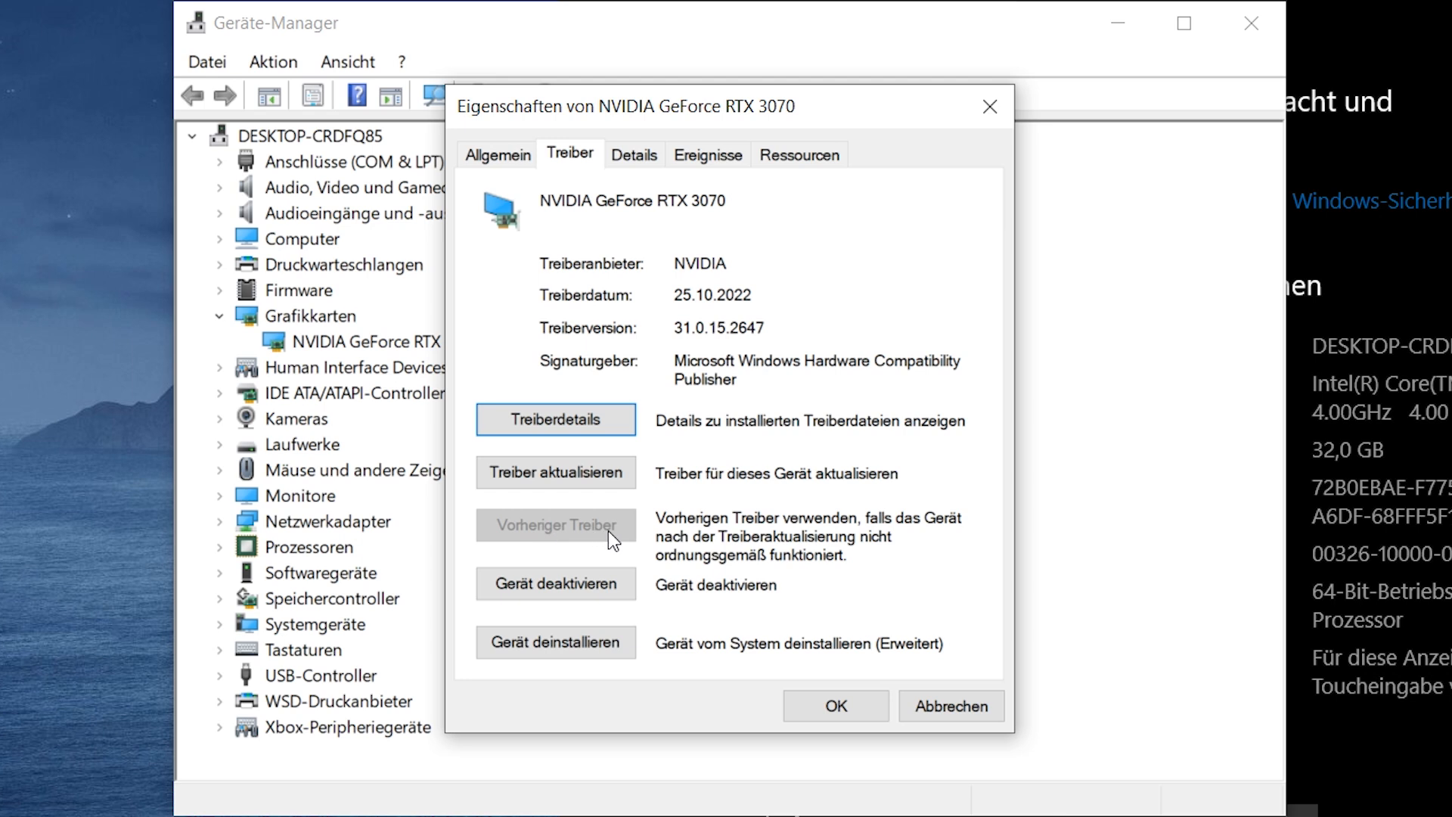
mouse_move(733, 605)
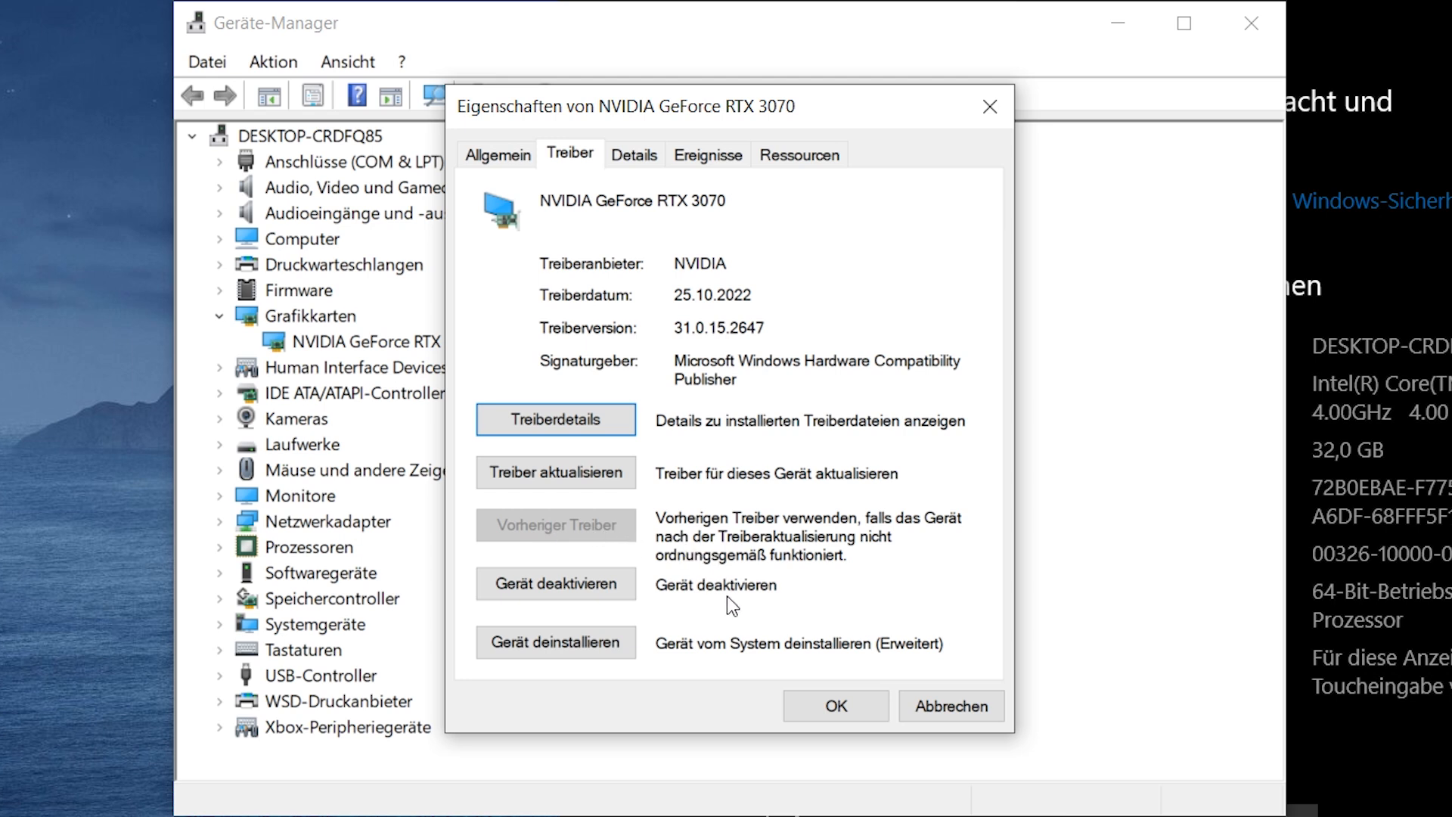
mouse_move(770, 621)
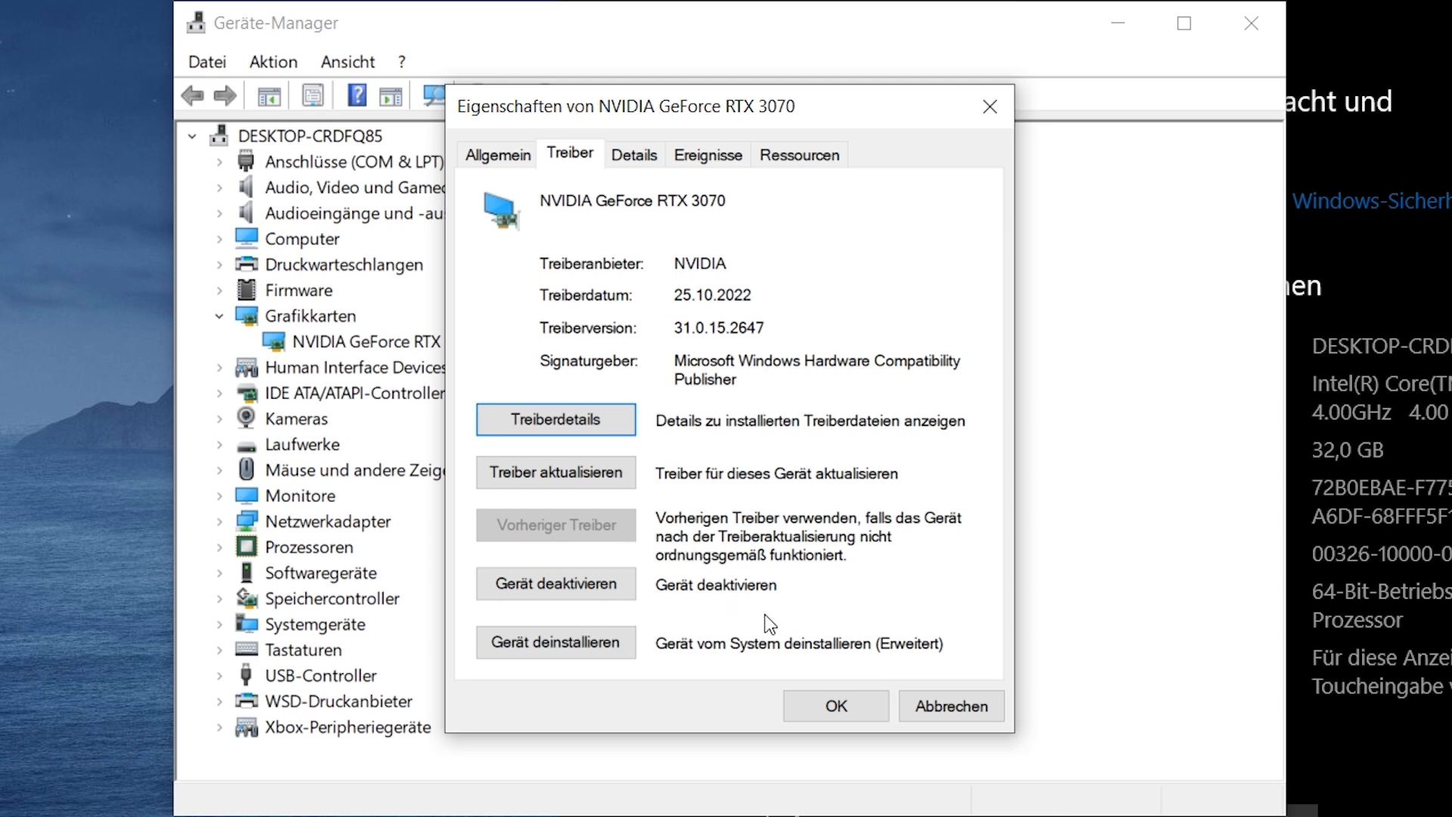
mouse_move(776, 626)
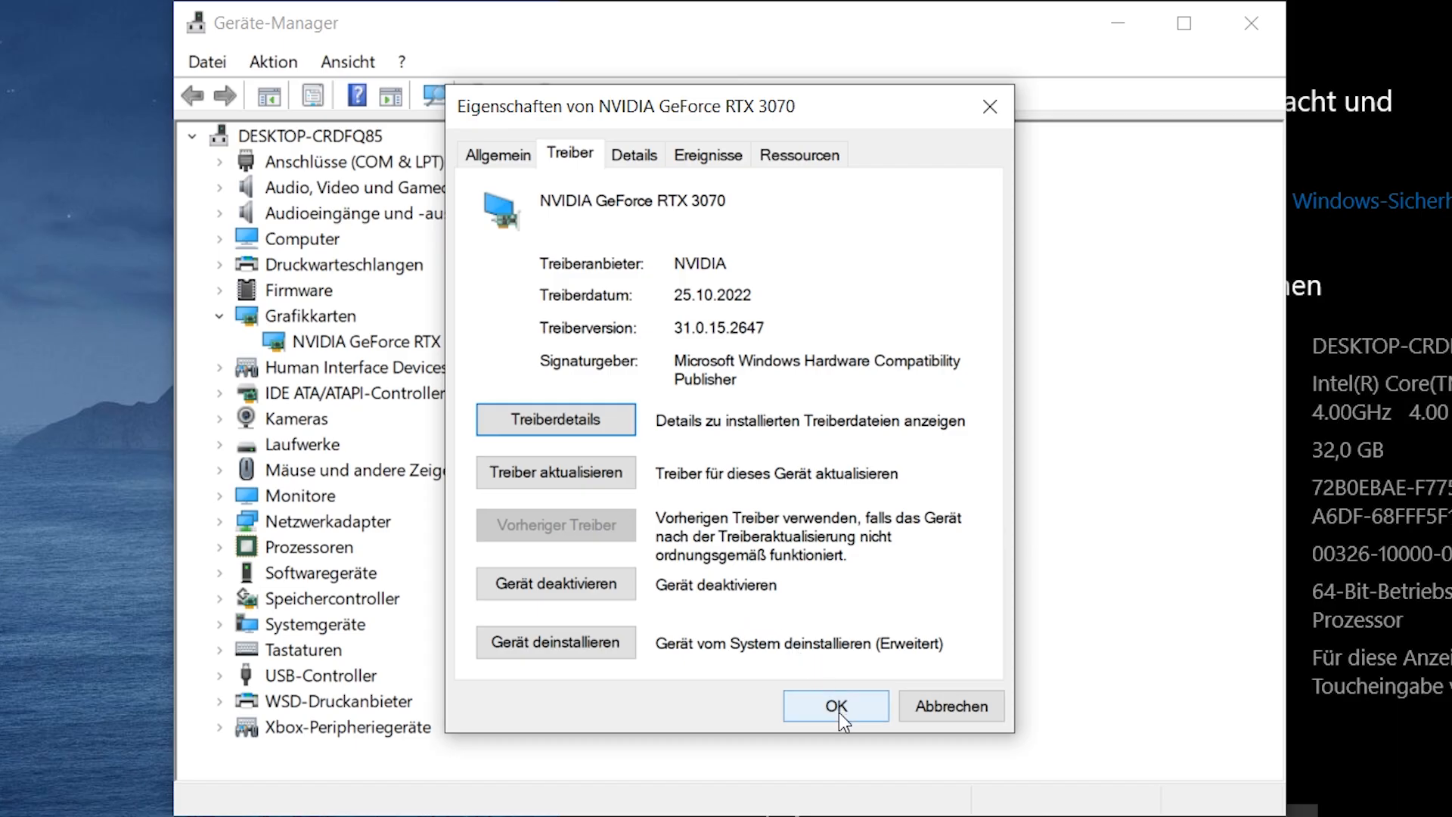
click(834, 706)
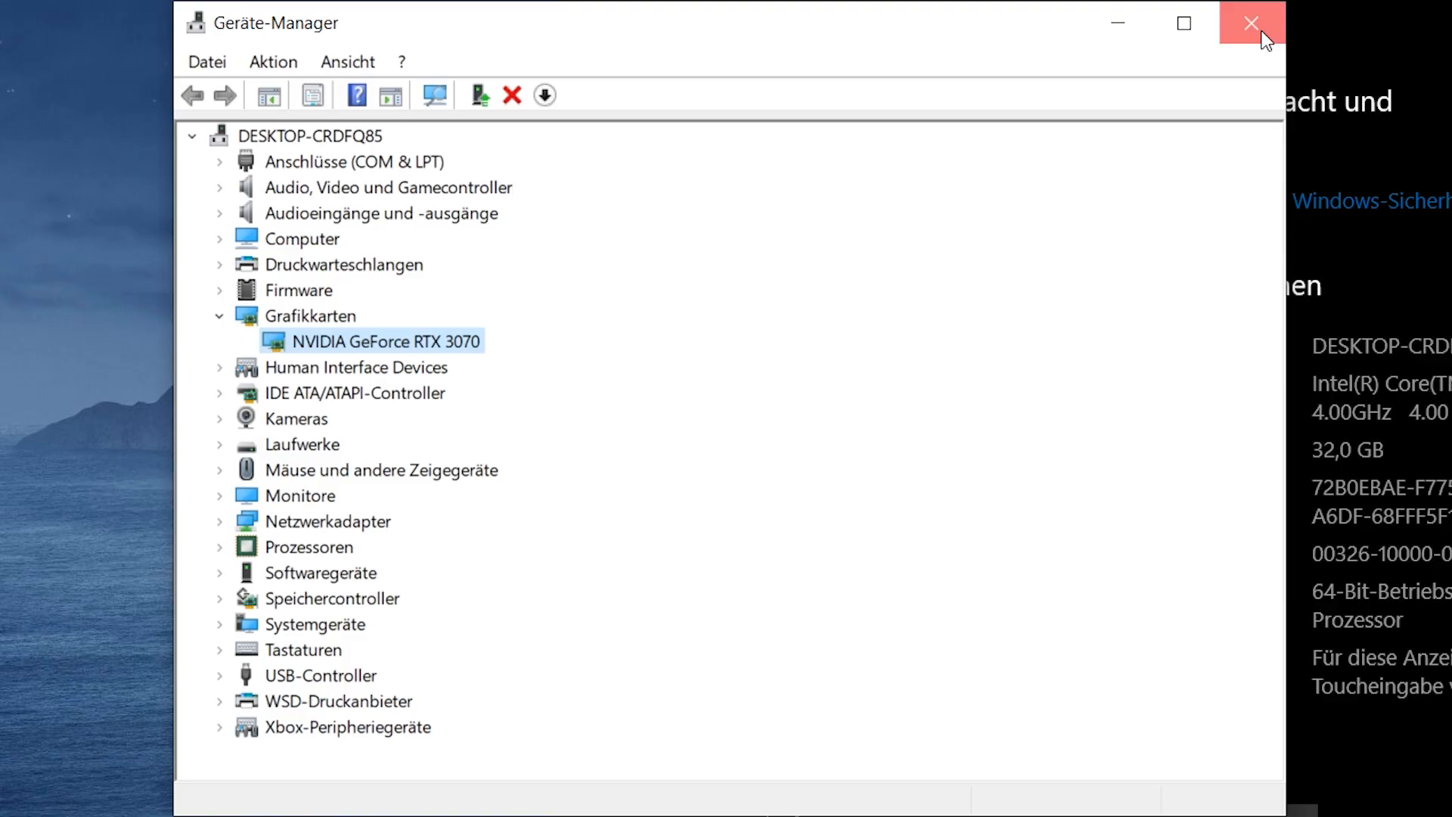
Step: Leave Device Manager and select NVIDIA Grafiktreiber 526.47 in Programs and Features
click(1253, 23)
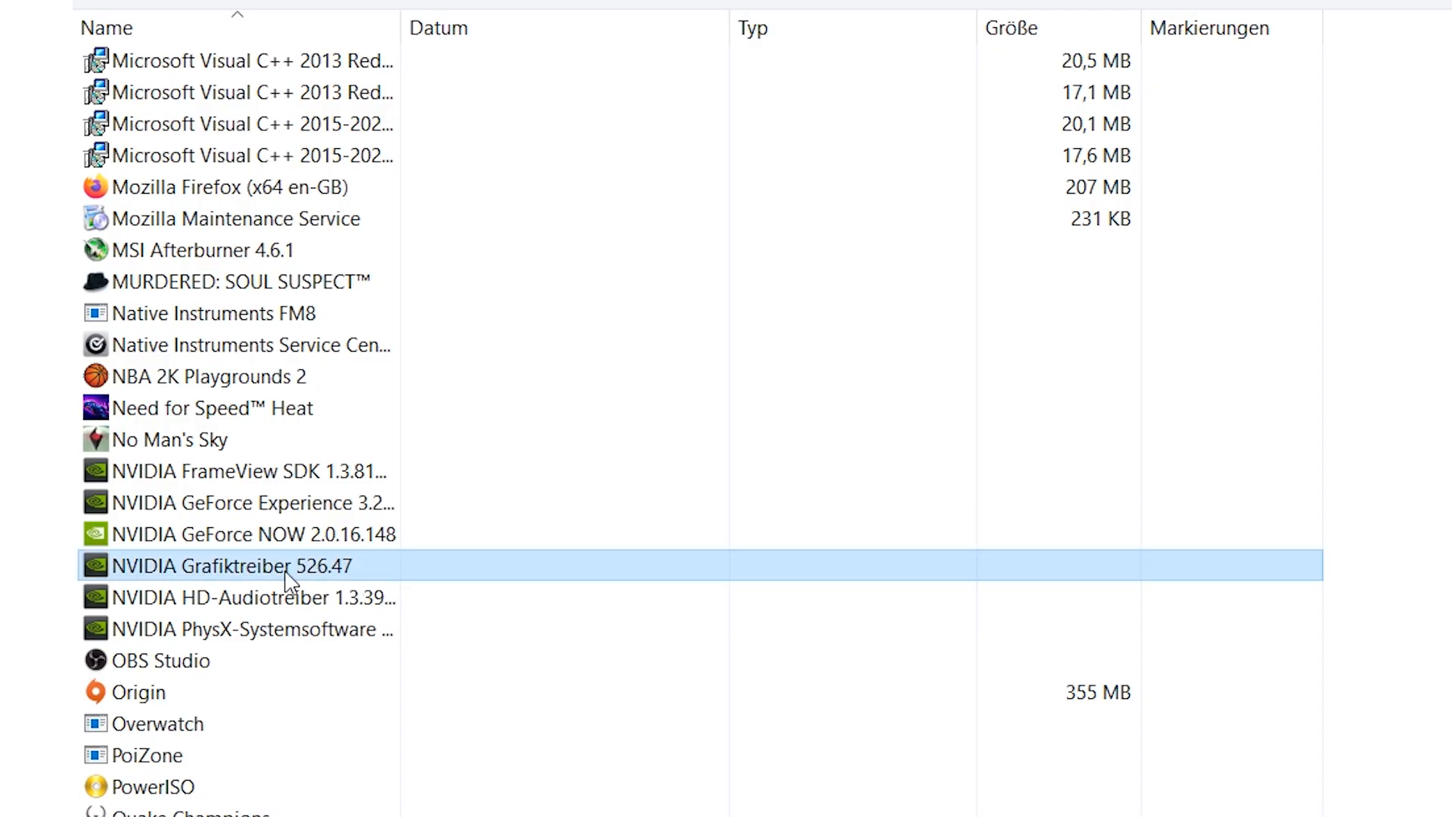
mouse_move(492, 629)
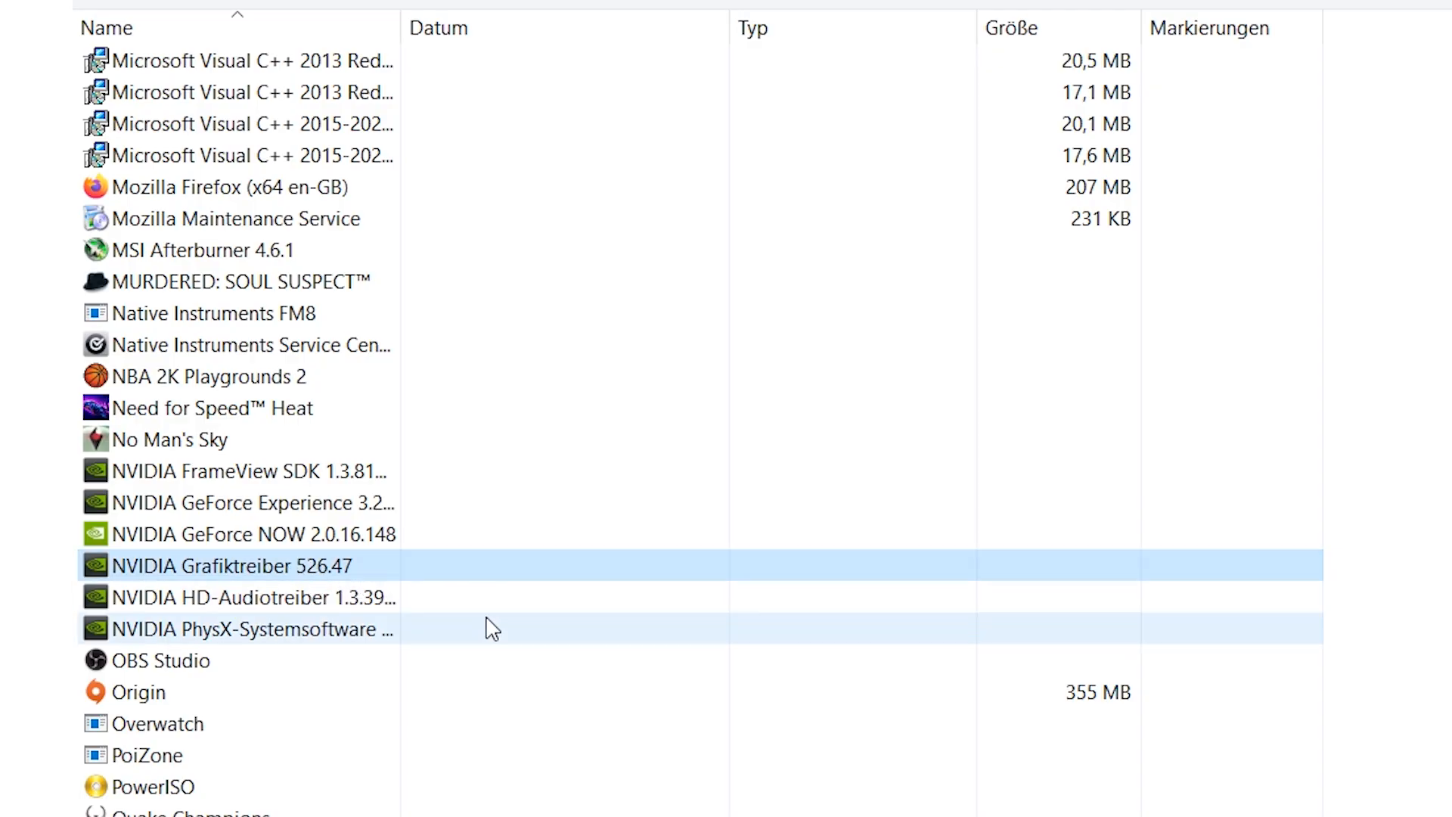
mouse_move(340, 598)
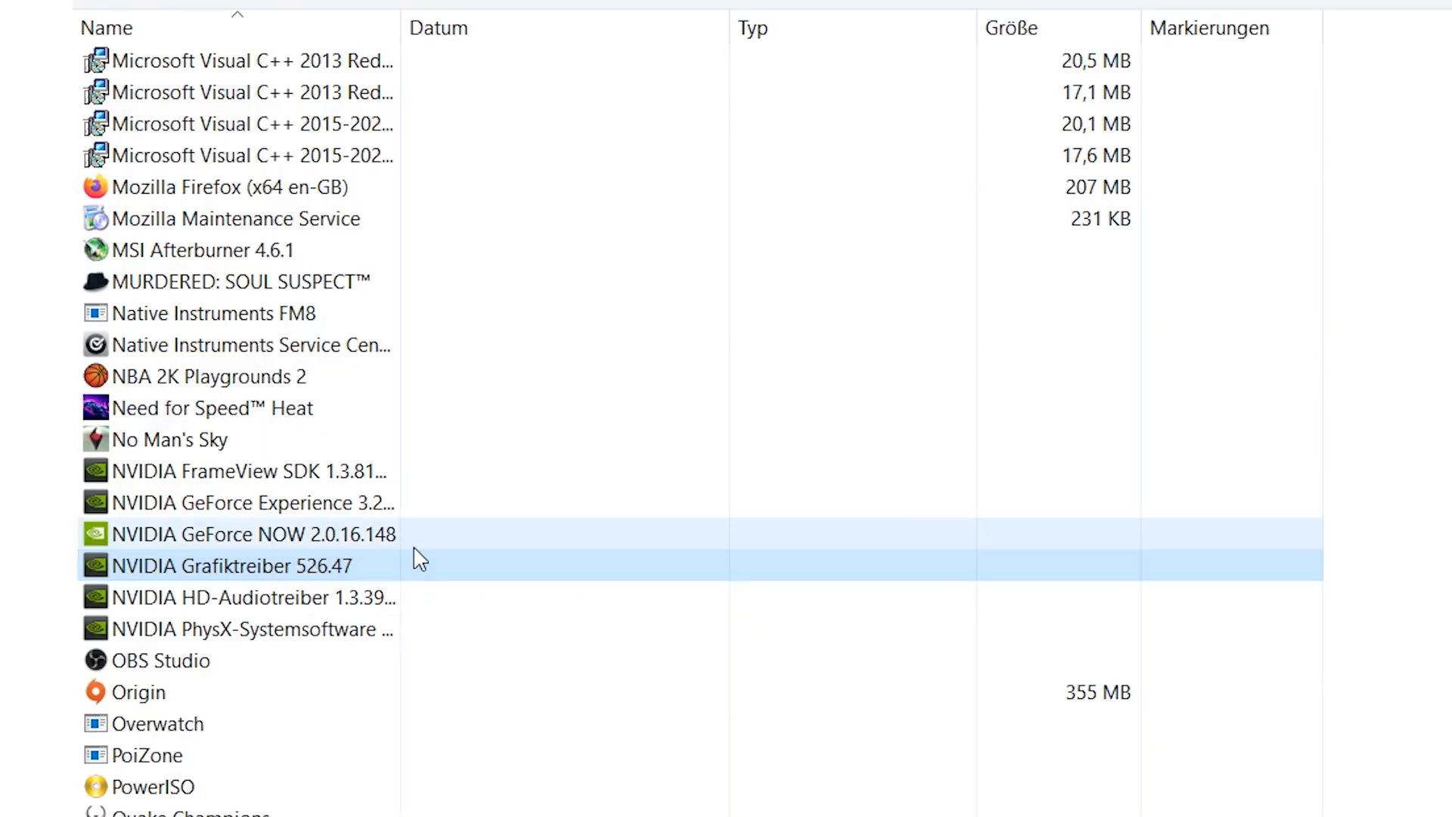
click(223, 565)
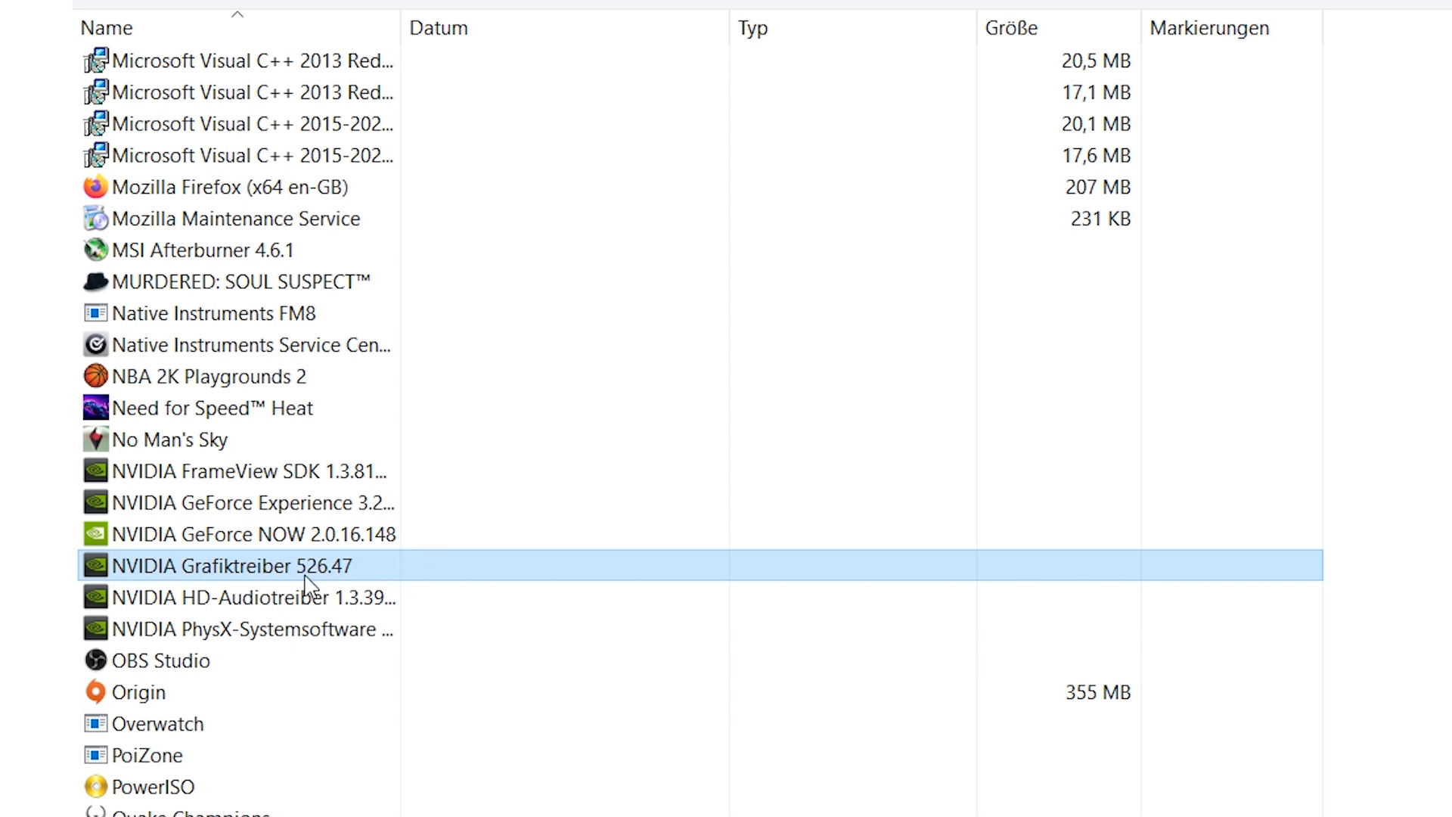
scroll(down, 3)
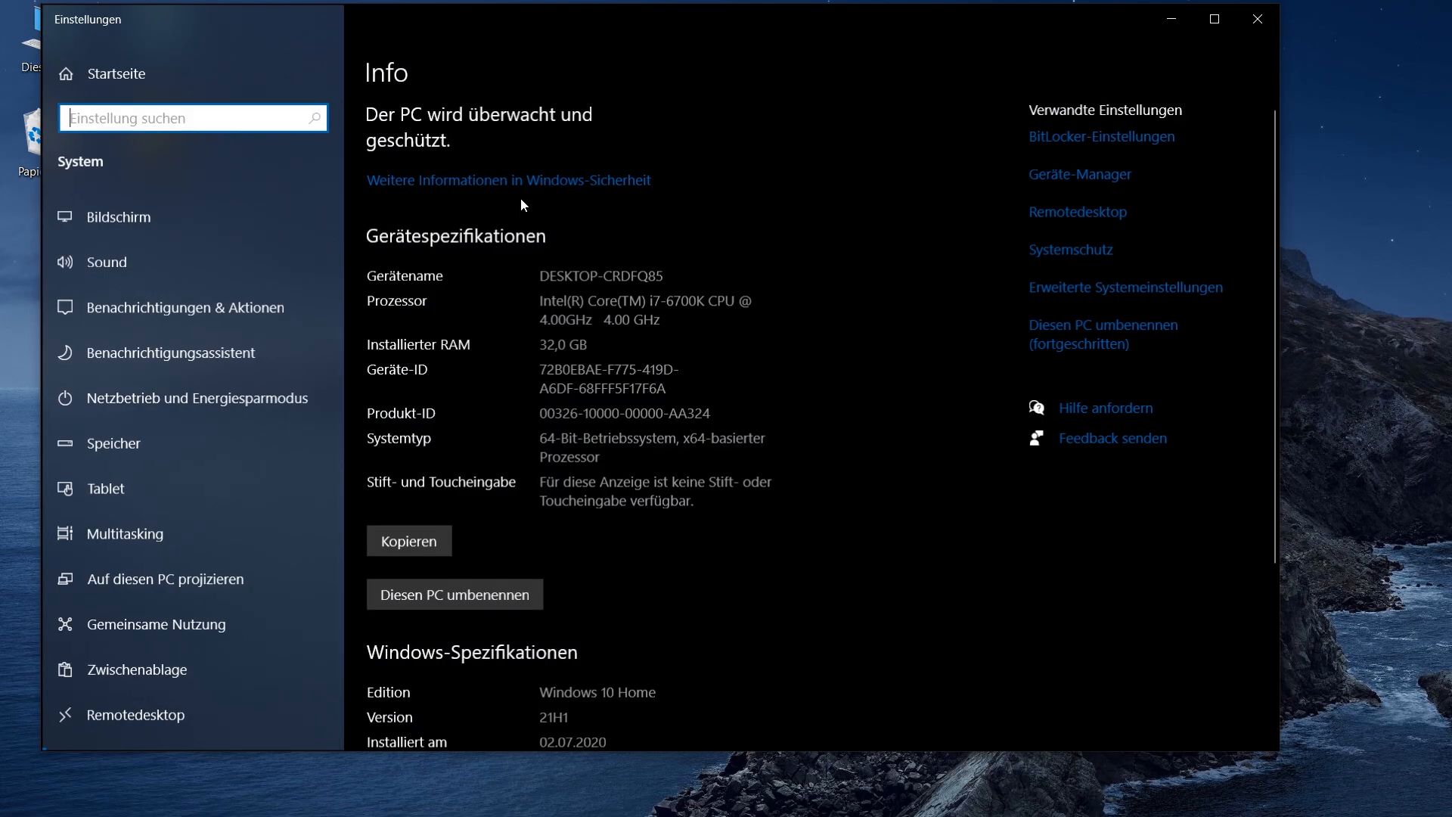
Step: Verify the RTX 3070's Treiber tab now shows version 31.0.15.2225 dated 06.10.2022
click(1079, 172)
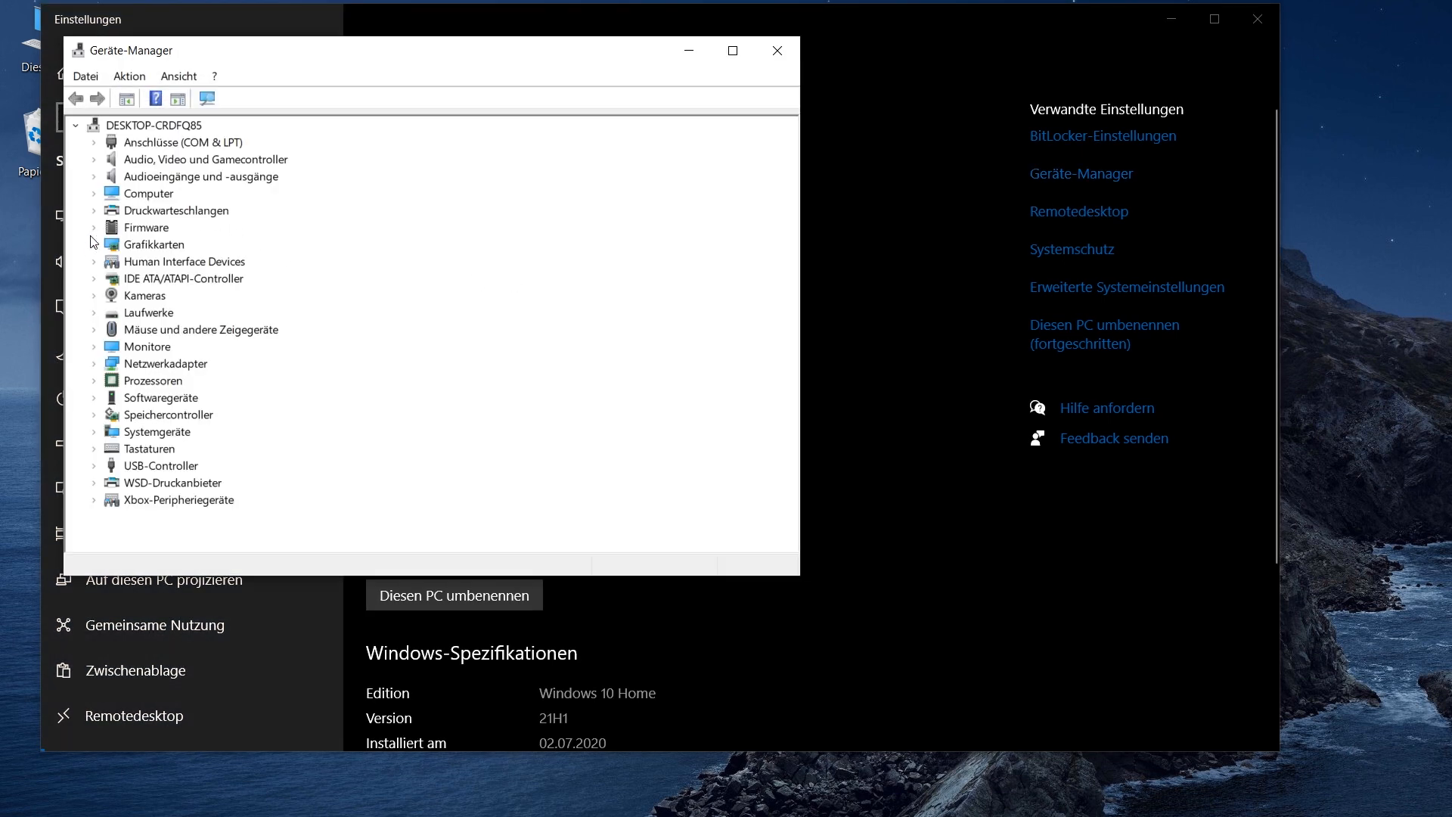
double_click(189, 260)
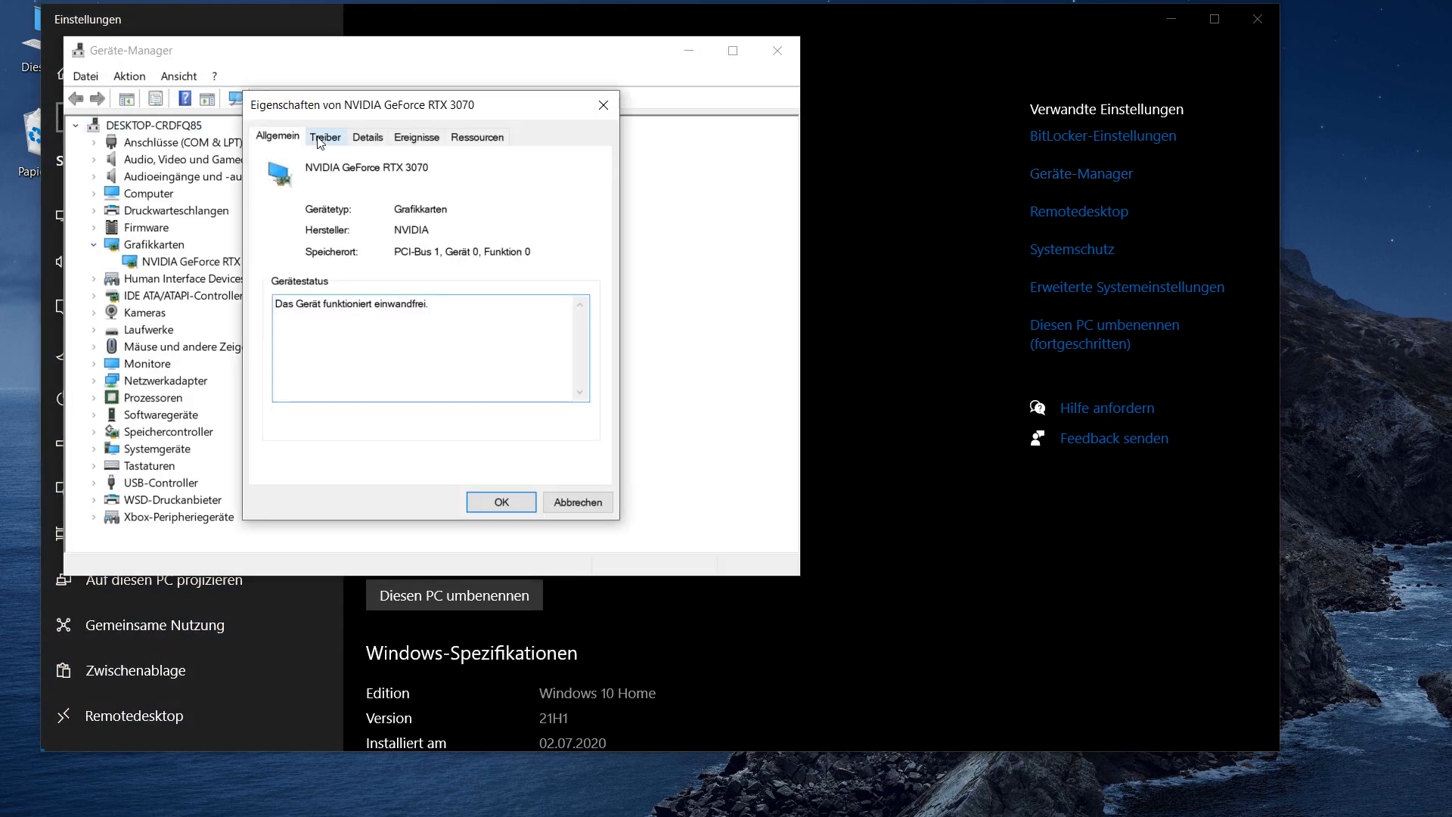
click(325, 136)
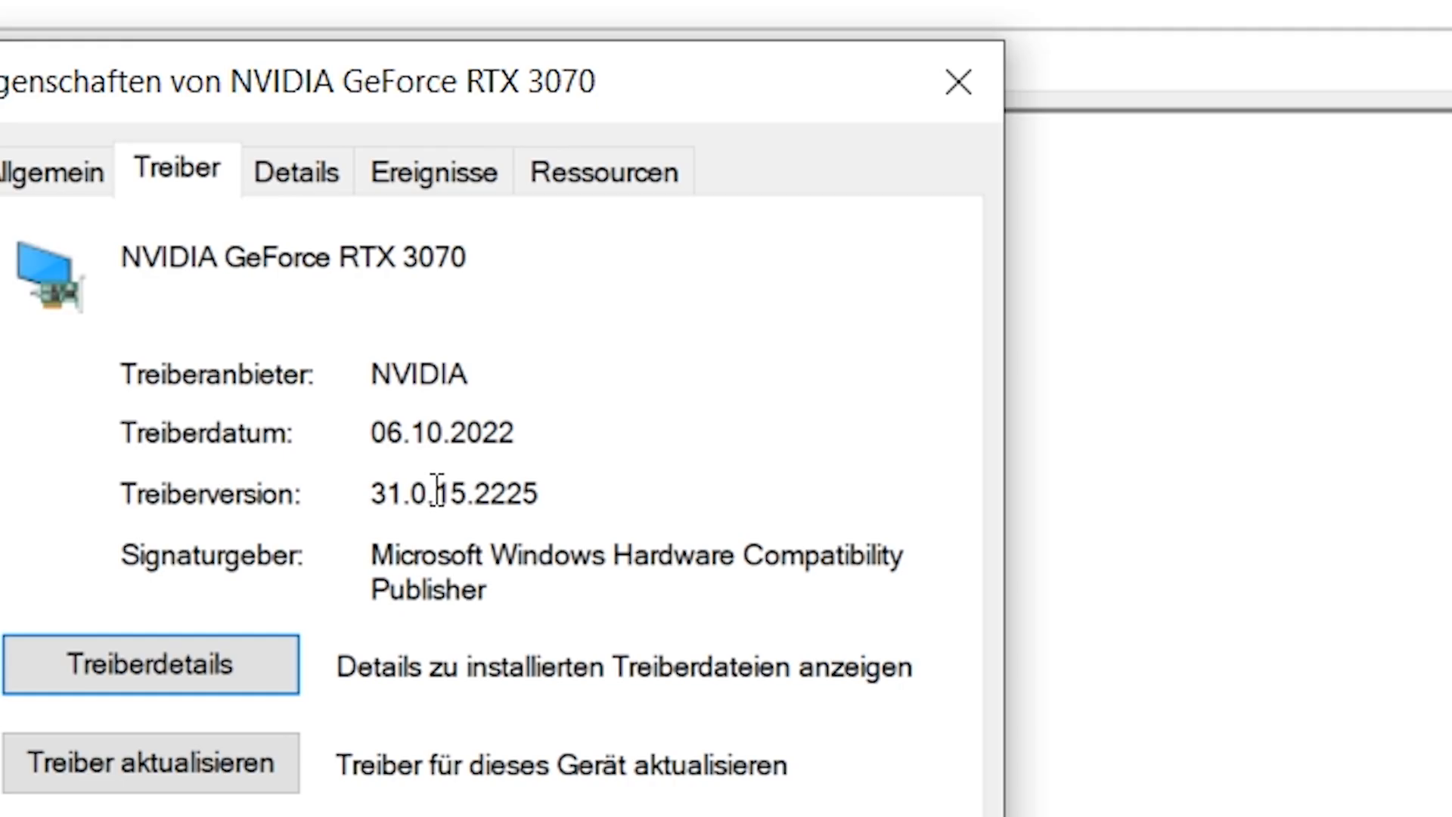
mouse_move(453, 481)
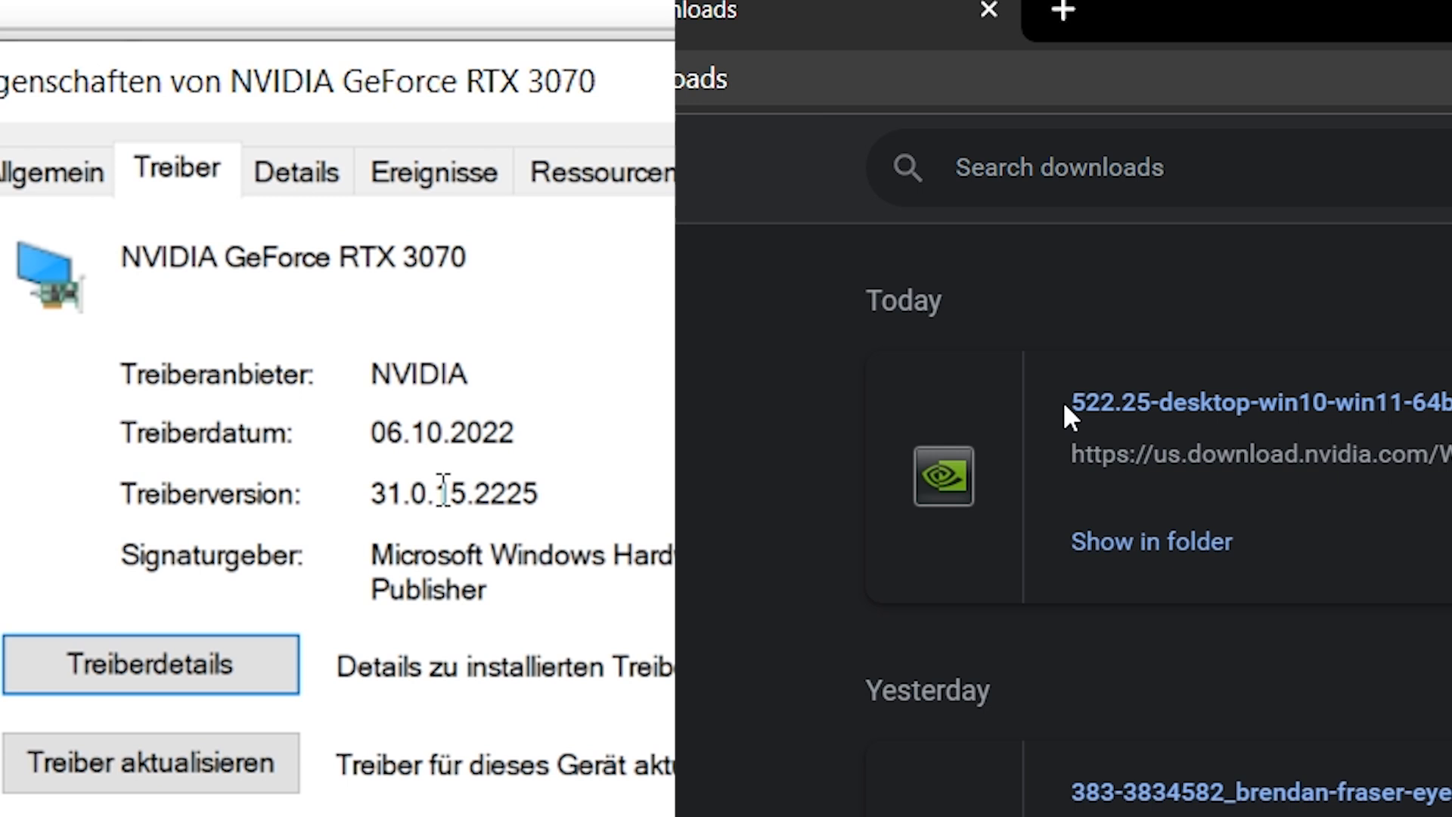
Step: Launch the downloaded 522.25 NVIDIA driver installer from Chrome's downloads list
double_click(1110, 402)
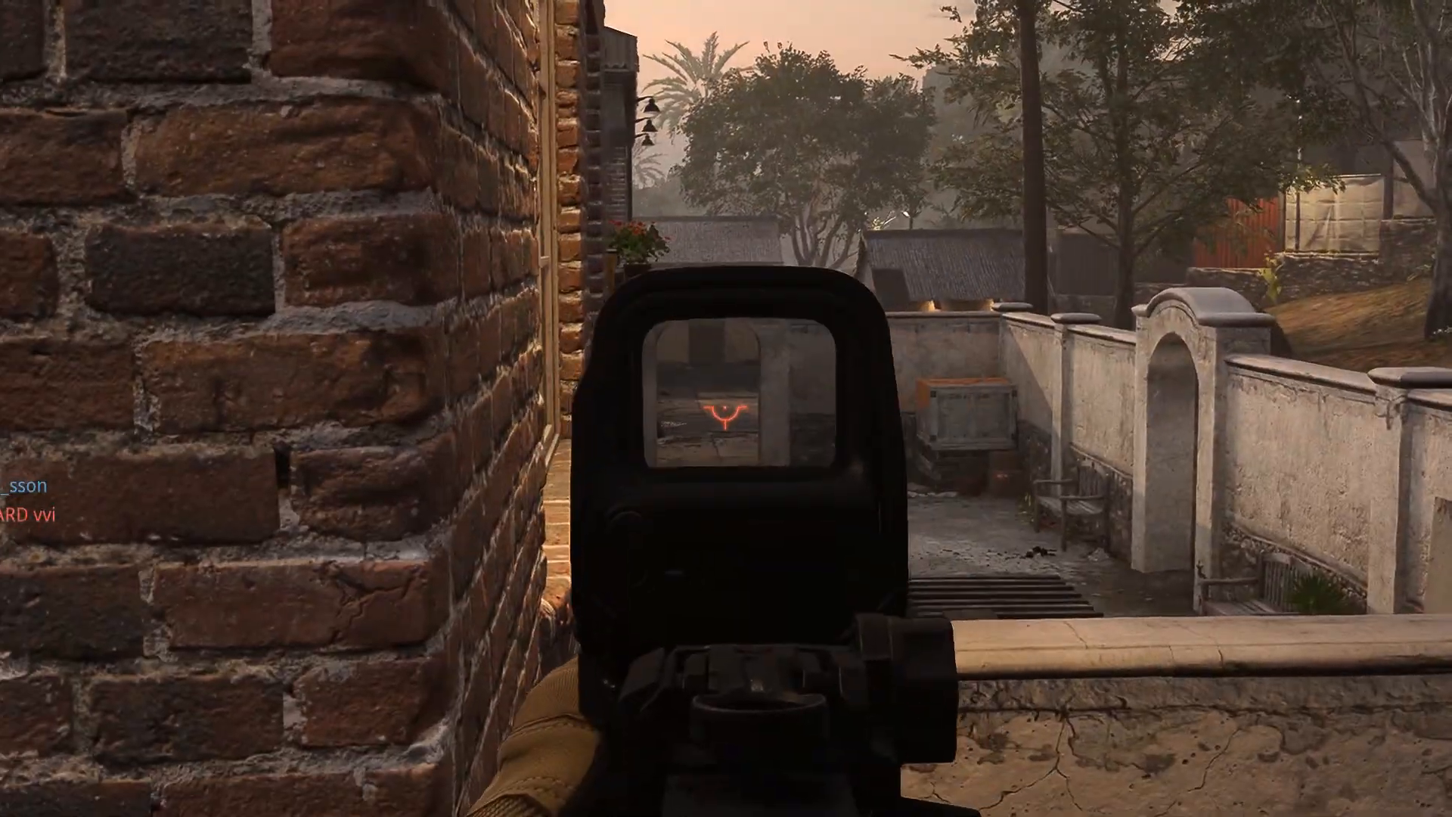
click(727, 408)
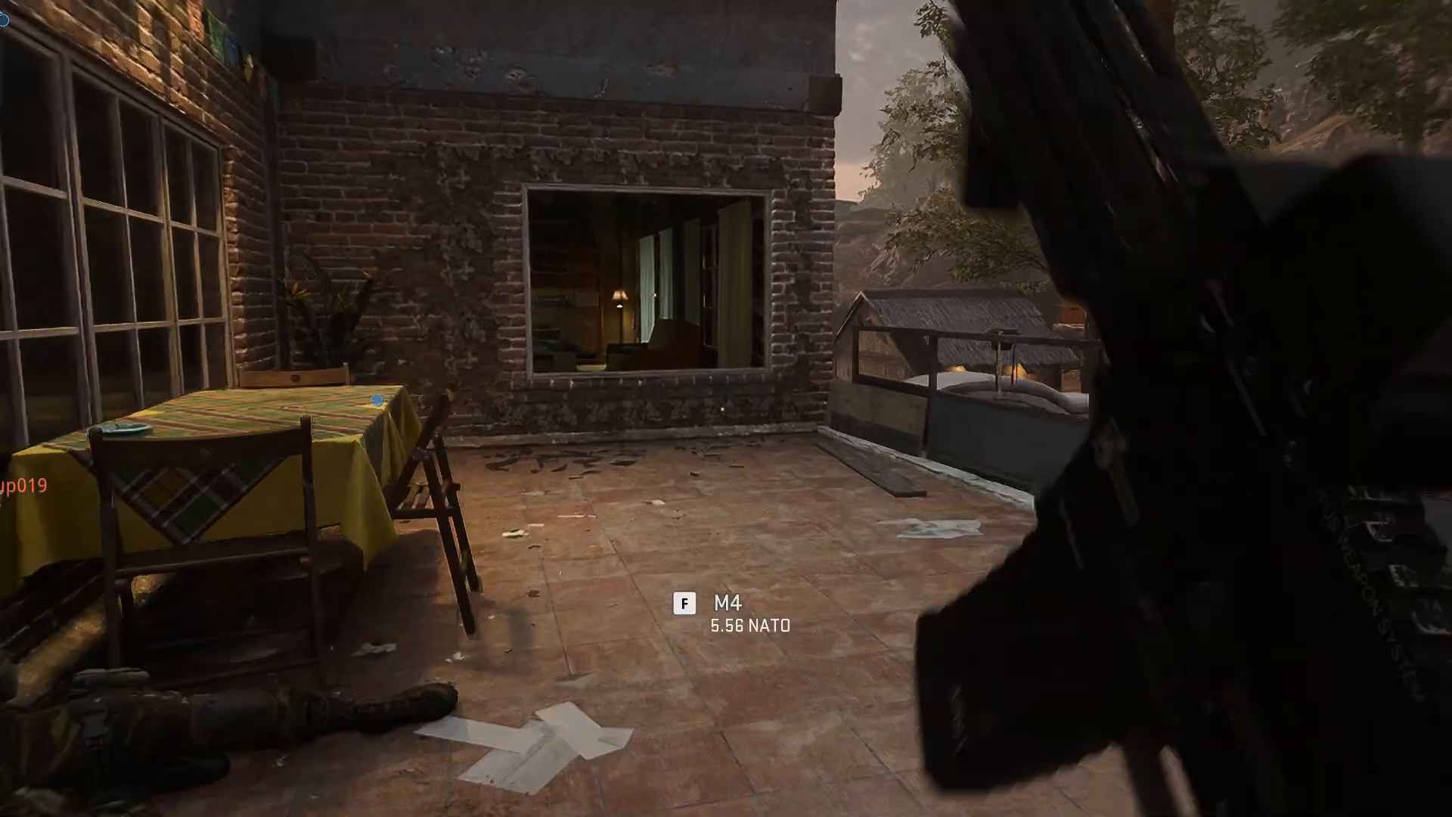
mouse_move(726, 408)
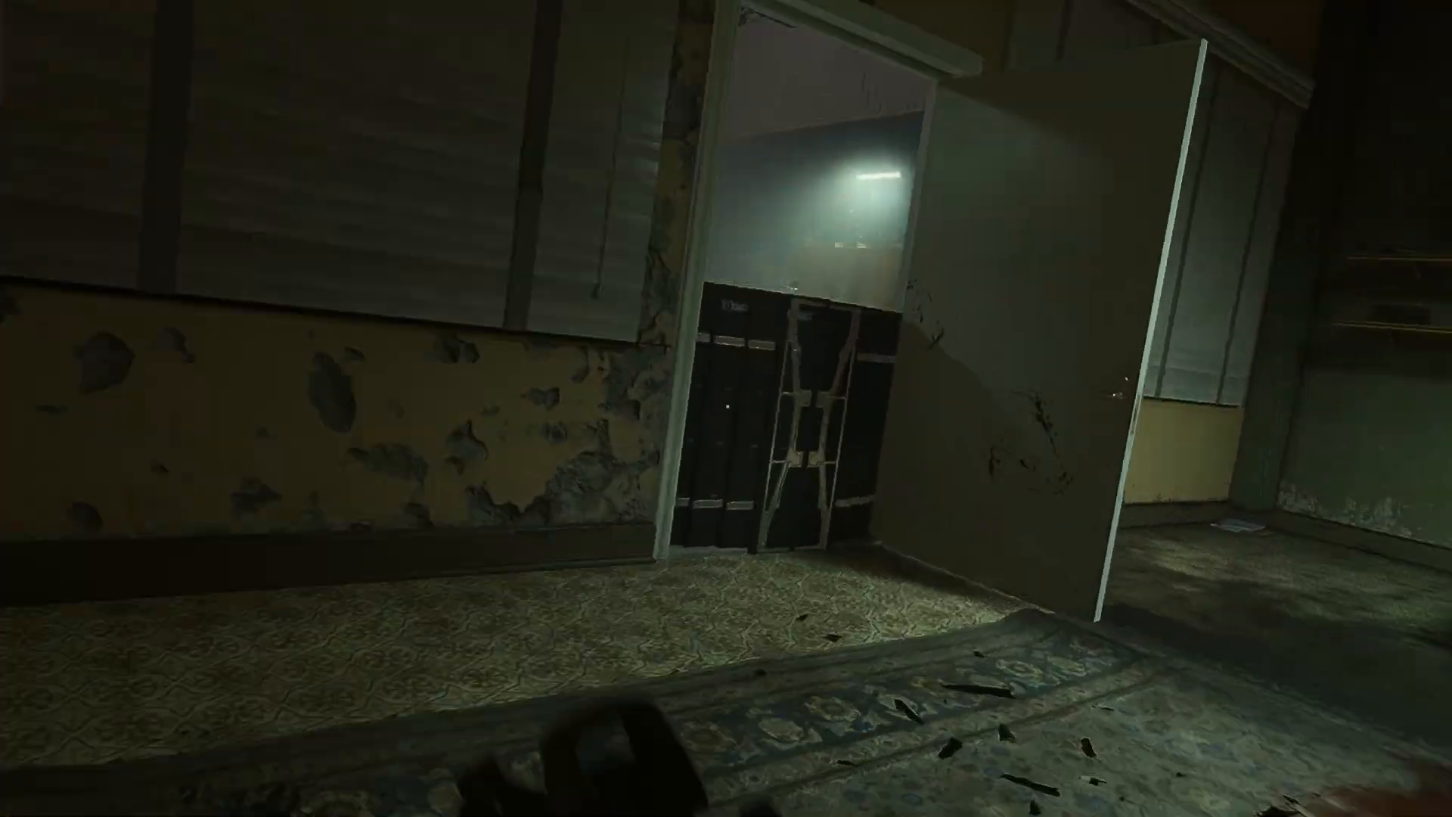